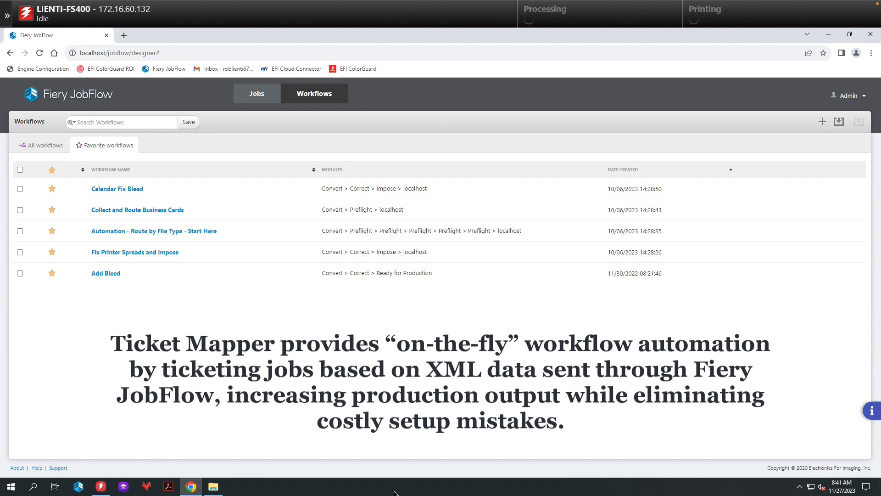
Open File Explorer from the taskbar to reach the XML DEMO FILES demo folder
click(213, 486)
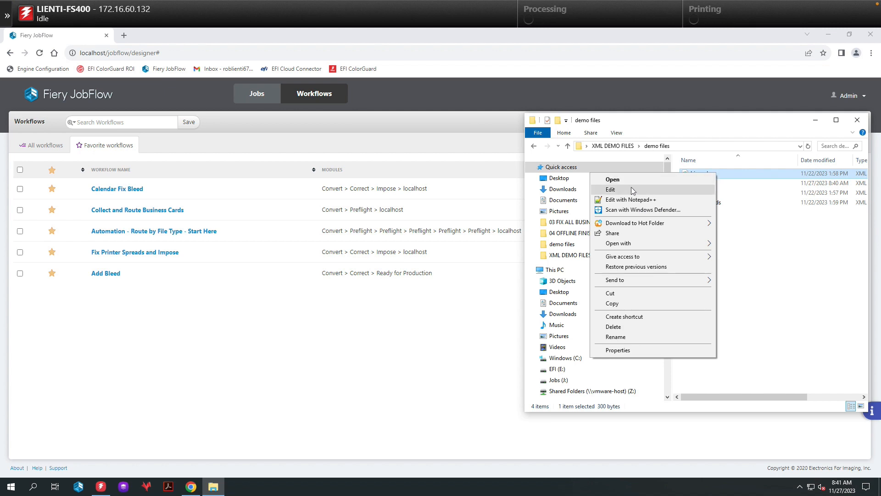
Review bizcards.xml in Notepad, close Notepad and Explorer, and go to Ticket Mapper
click(611, 190)
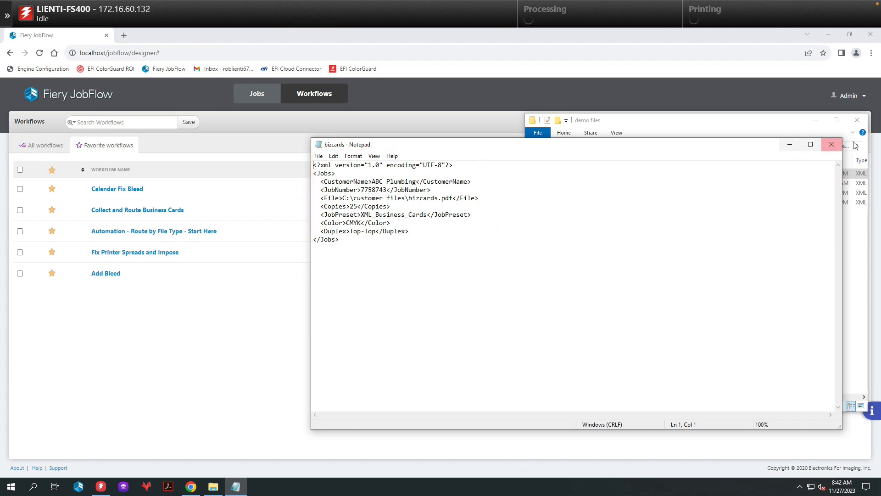
click(831, 144)
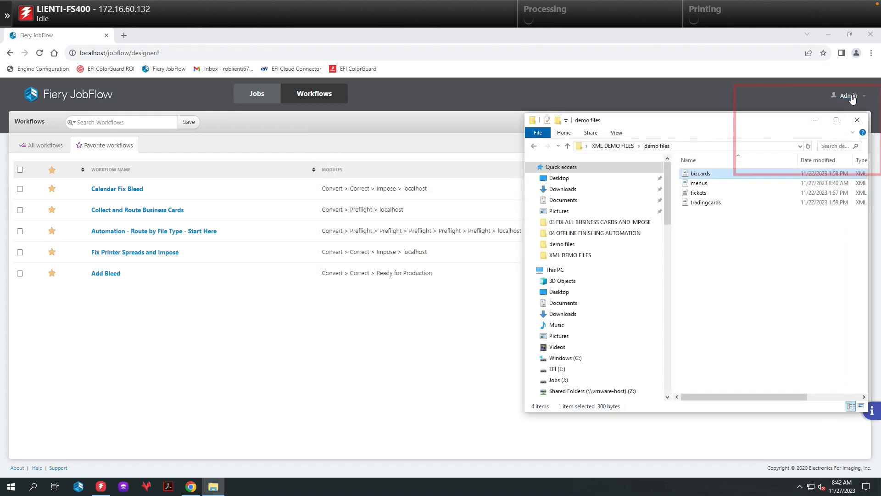
click(849, 95)
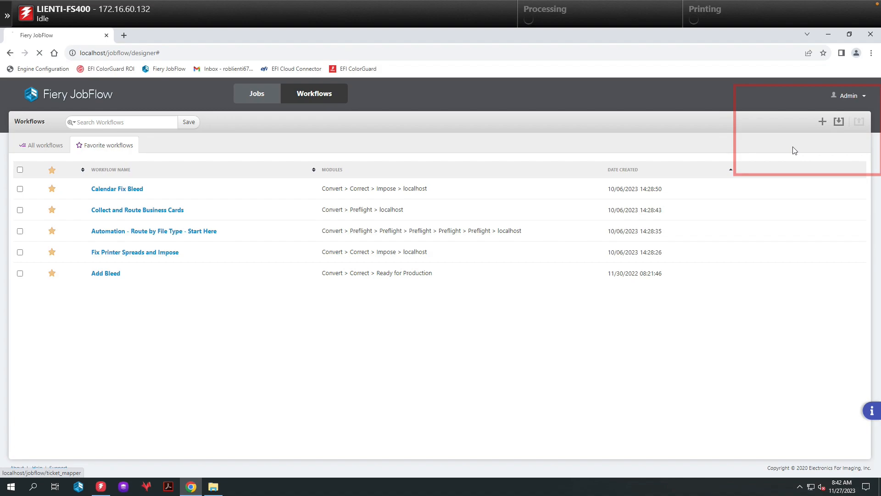
click(859, 121)
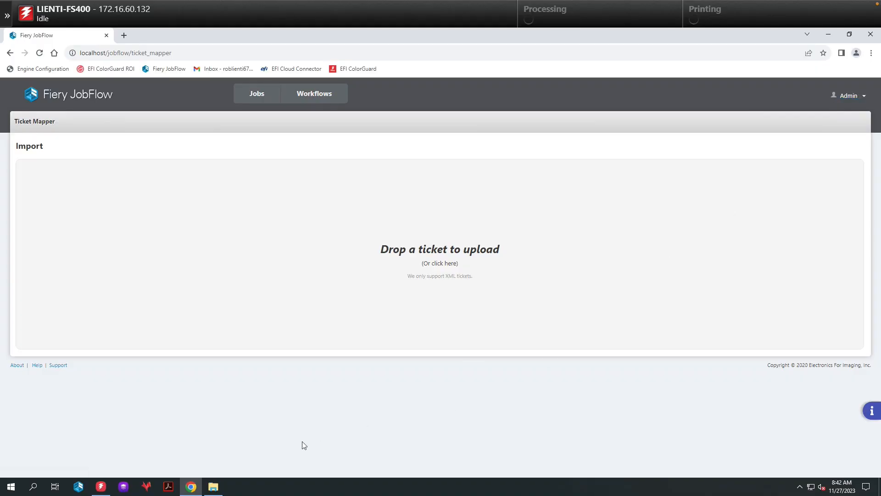
Upload bizcards.xml into the Ticket Mapper's ticket drop area
click(212, 486)
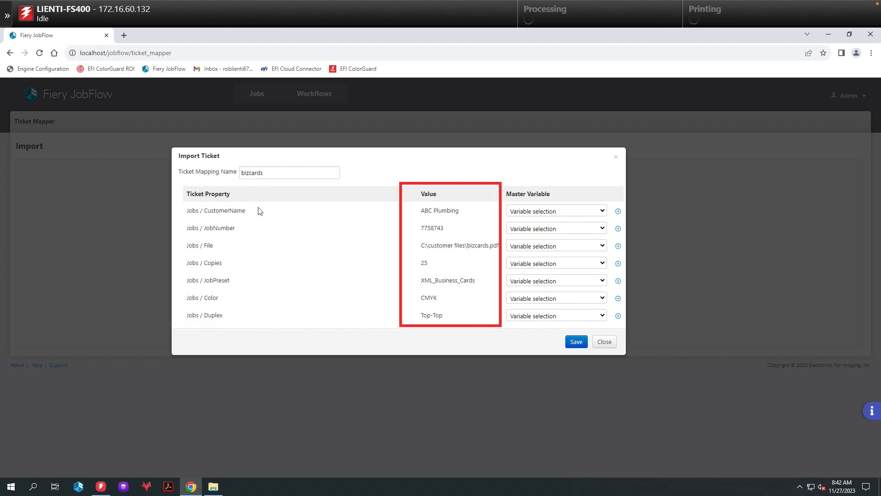
mouse_move(410, 297)
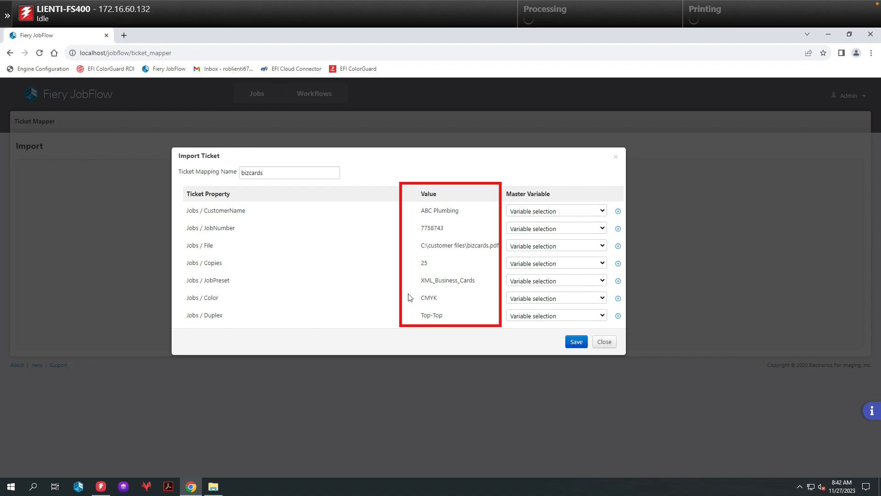
Rename the ticket mapping to 'Customer Jobs'
click(280, 172)
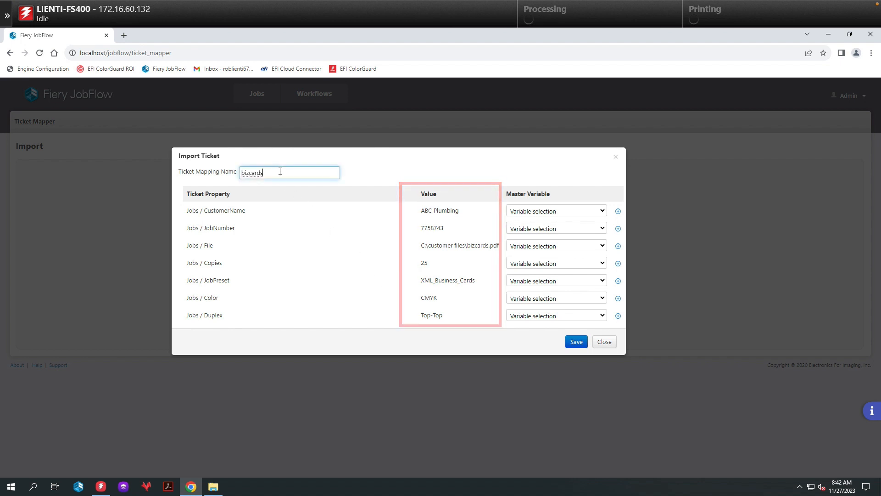
text(Customer Job)
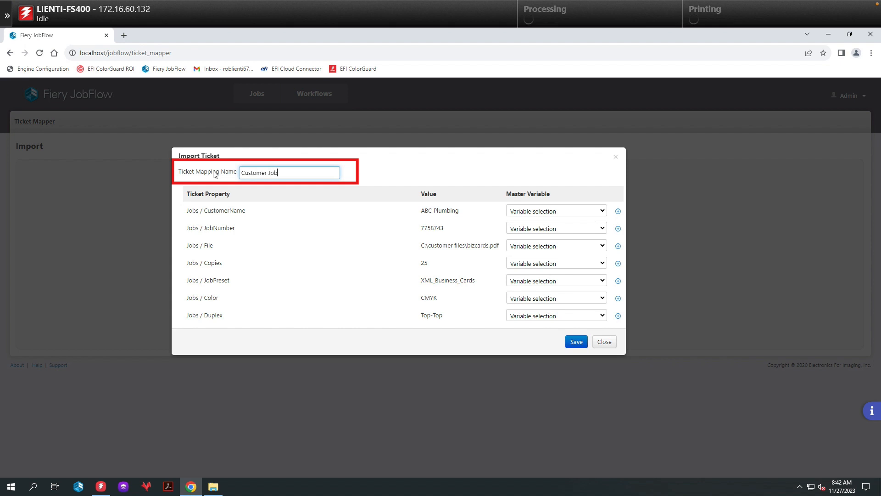
text(s)
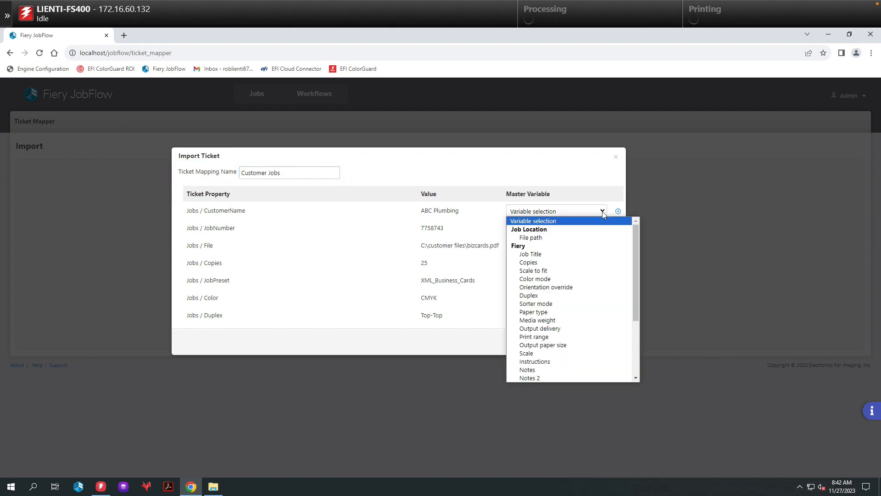
mouse_move(527, 370)
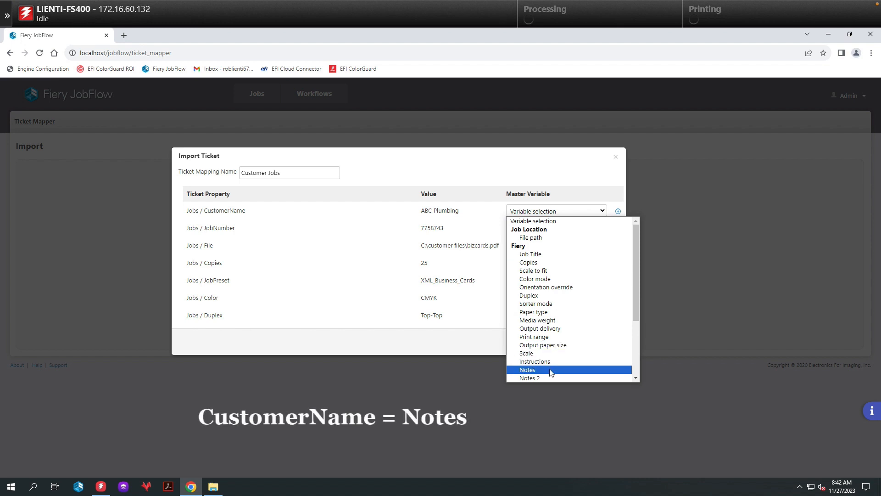
Map CustomerName to Notes, JobNumber to Job Title, File to File path, Copies to Copies
click(528, 370)
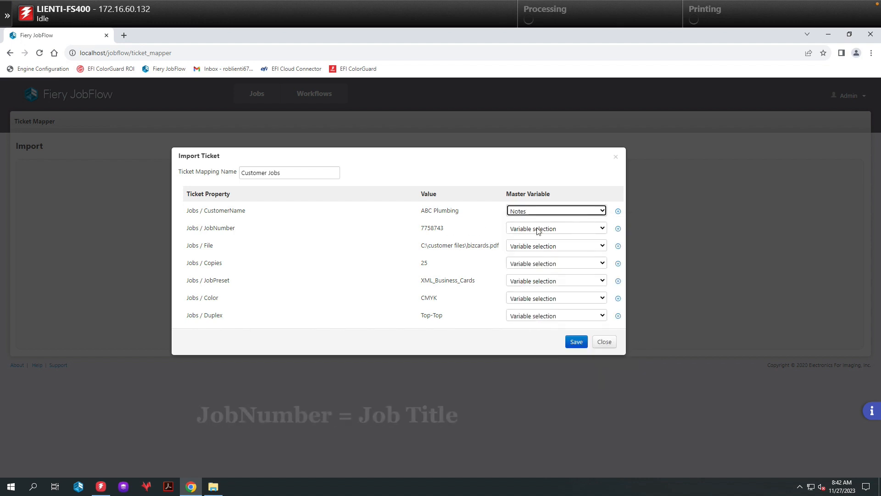
click(555, 228)
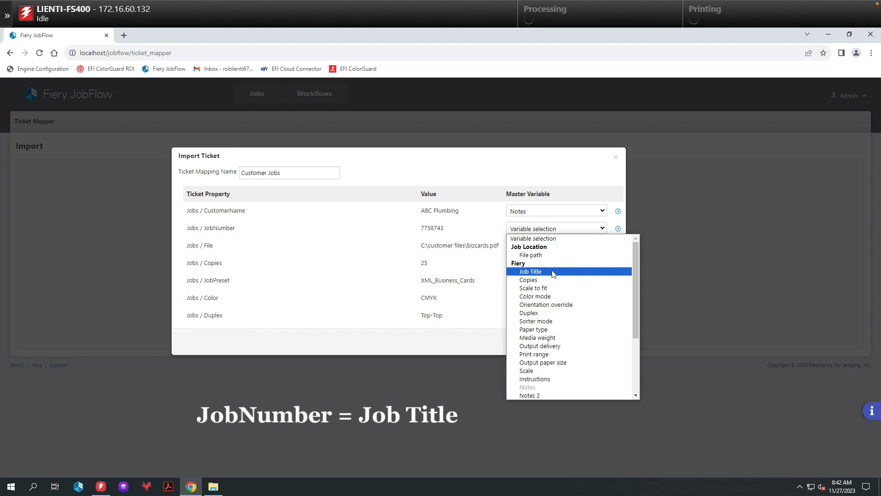
click(529, 271)
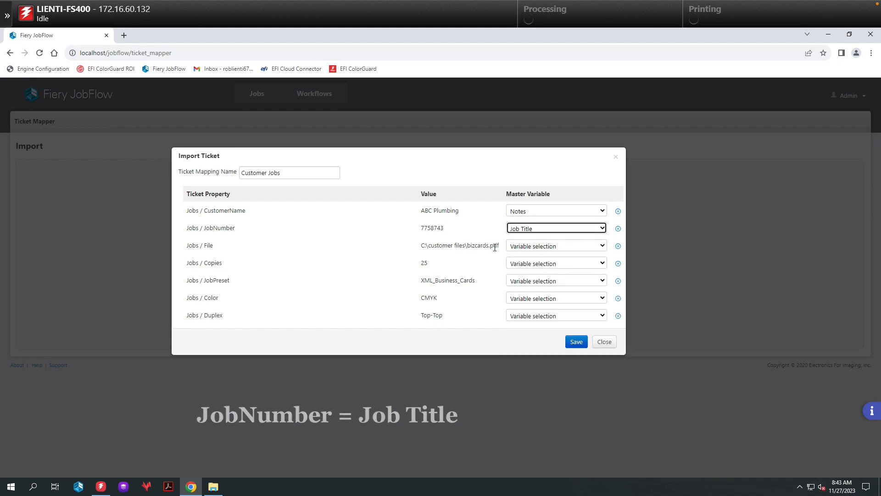
click(554, 246)
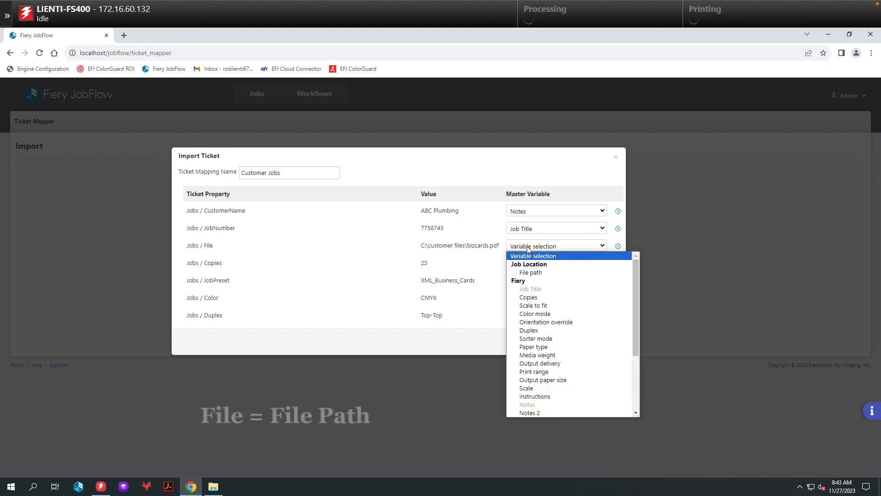
click(528, 272)
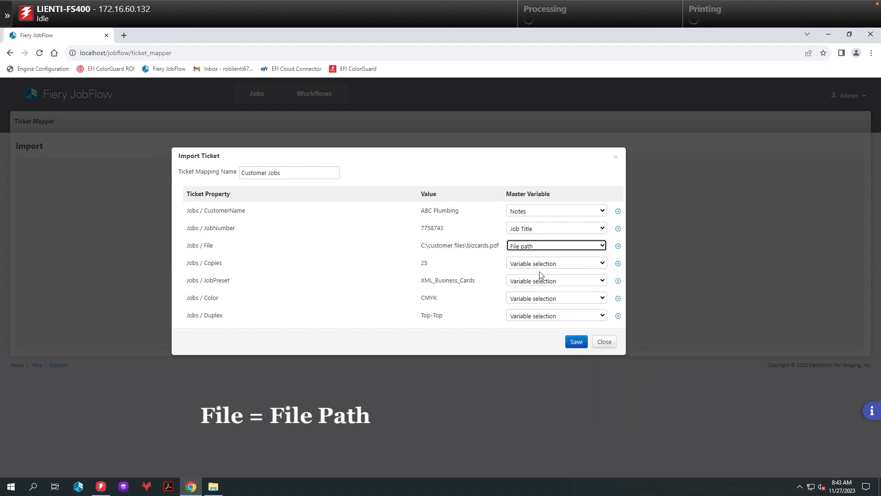
mouse_move(531, 266)
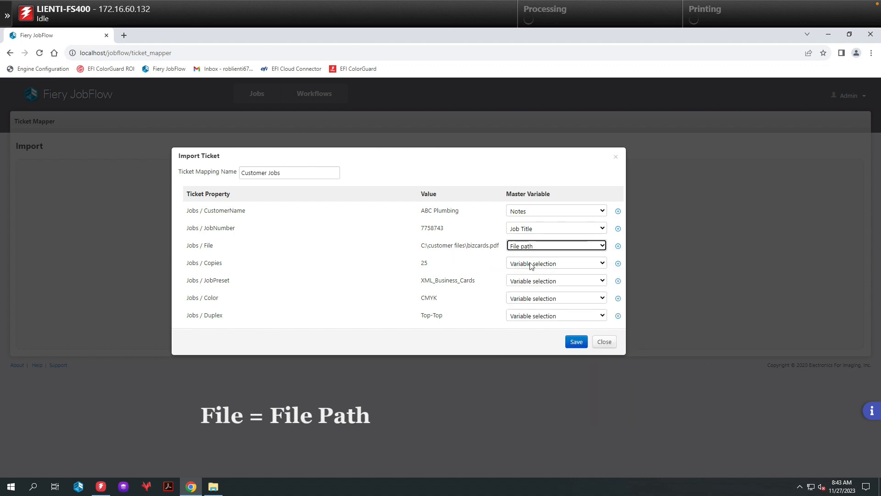
click(554, 263)
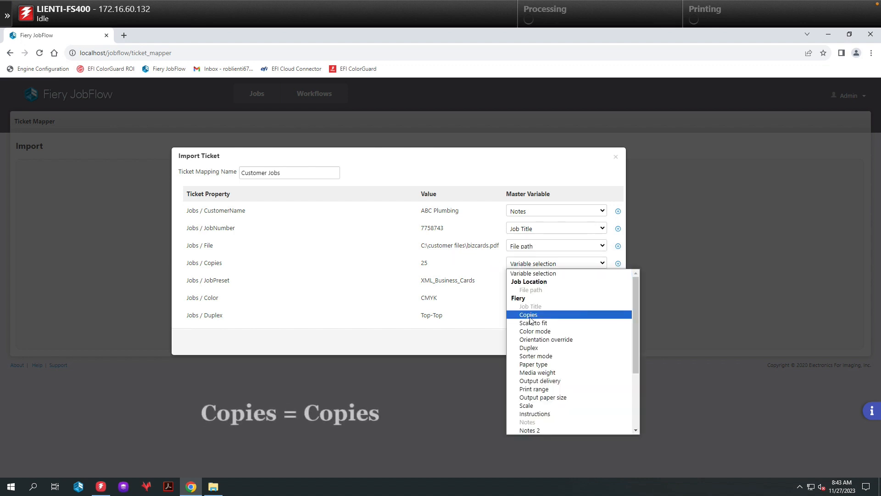
click(527, 314)
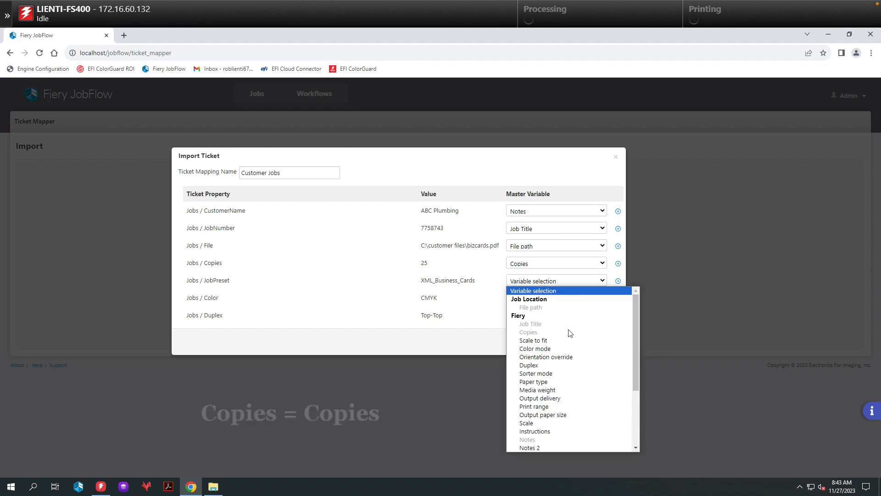
Map JobPreset to Job presets, Color to Color mode, Duplex to Duplex, and save
scroll(down, 3)
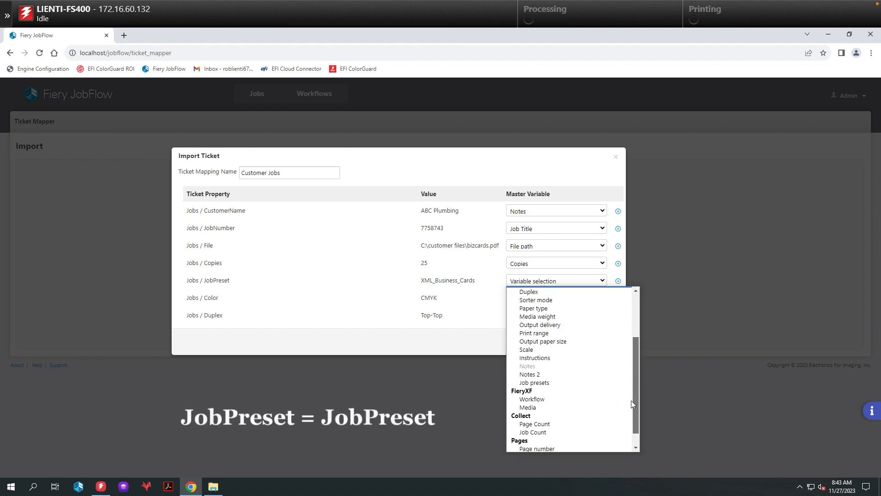
click(533, 382)
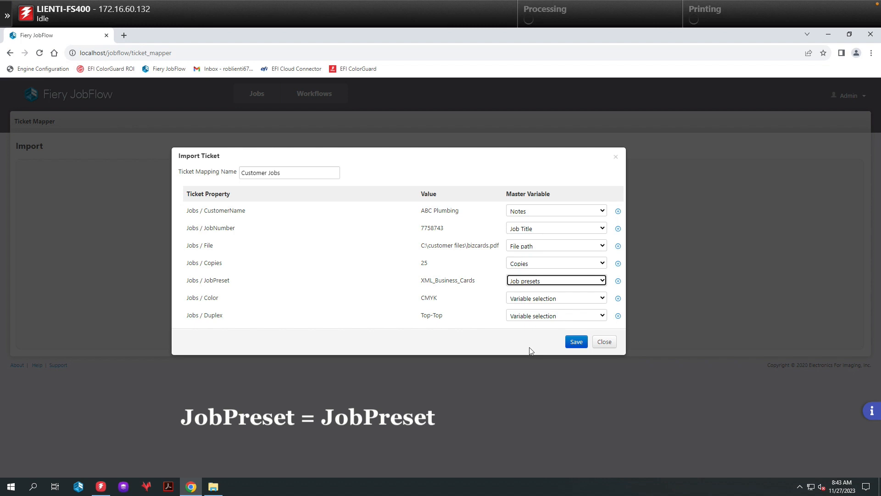
click(553, 298)
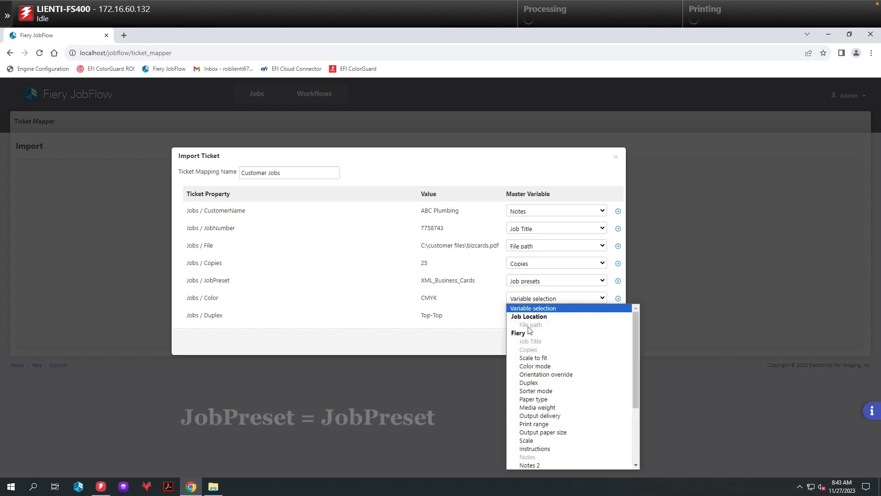
click(534, 366)
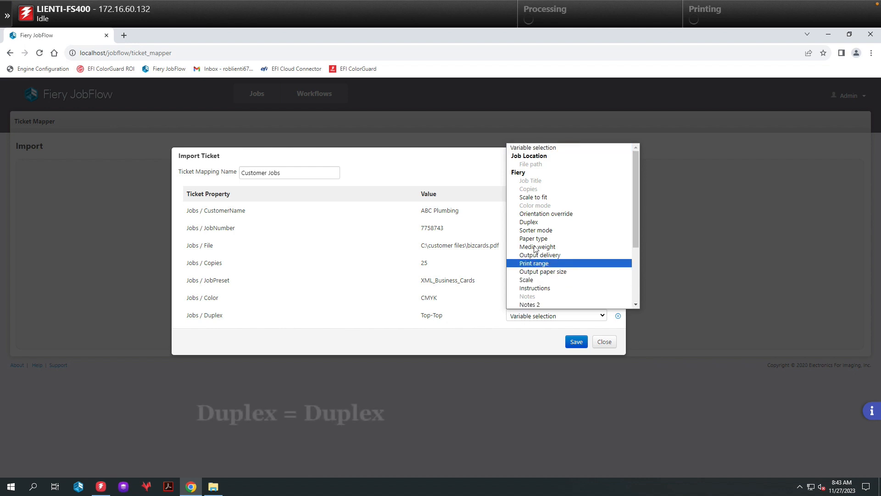
click(527, 221)
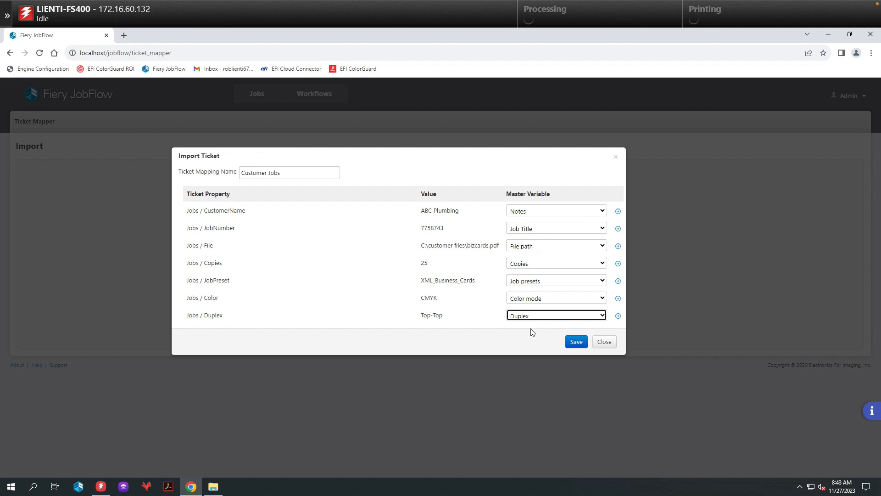
click(575, 341)
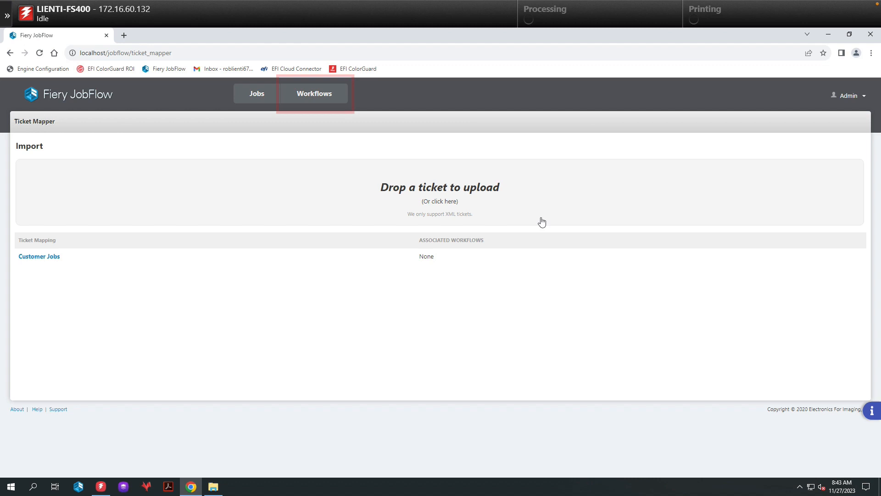
Create a new workflow named 'Customer Jobs' from the Workflows list
click(313, 93)
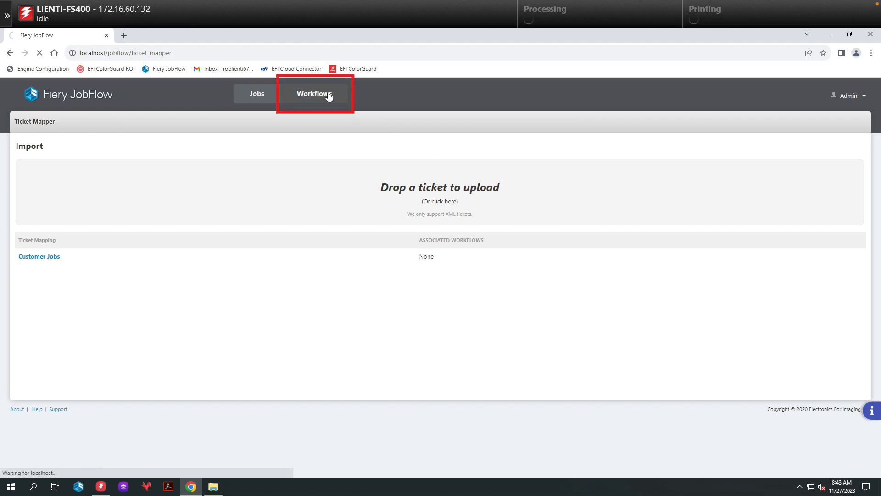
click(314, 93)
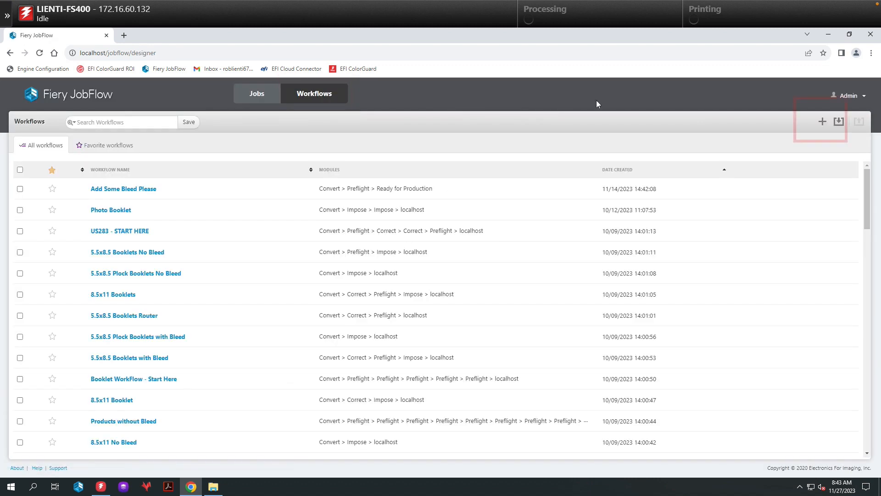
click(821, 121)
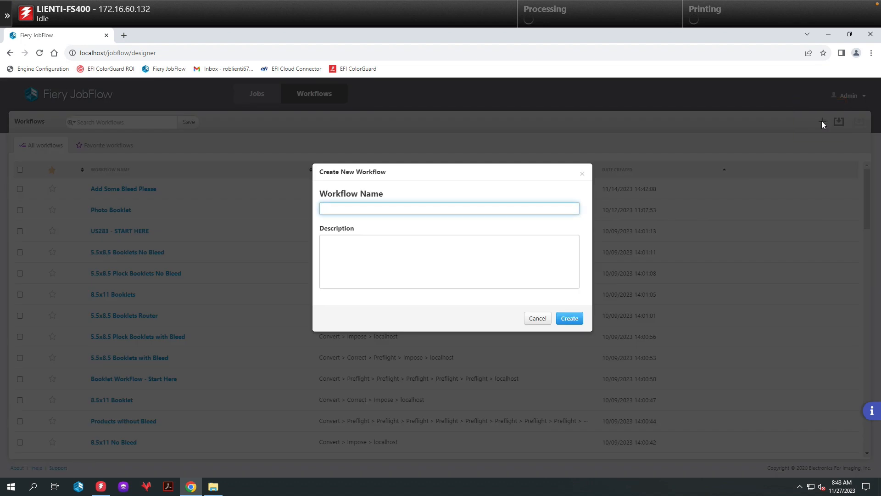
text(Customer)
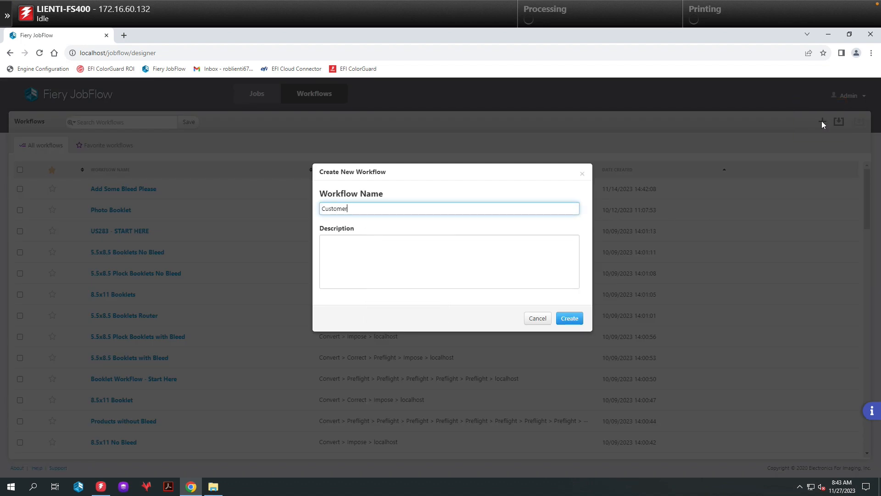
text(Jobs)
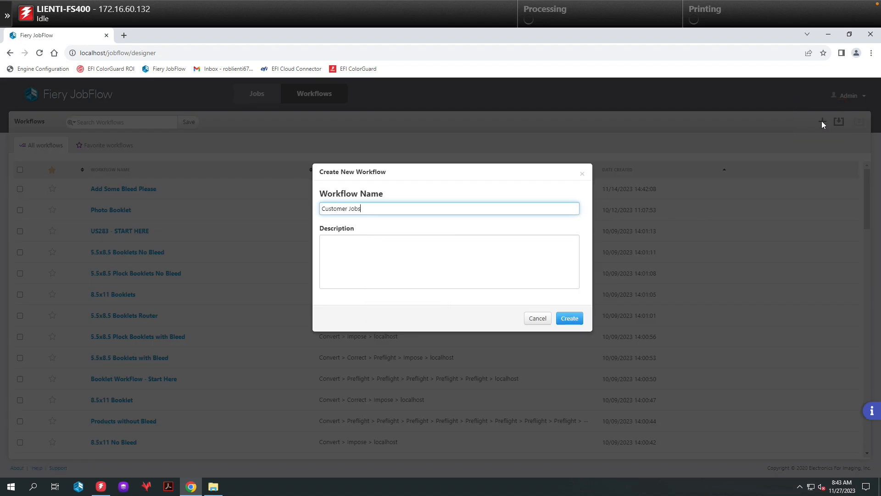
click(568, 318)
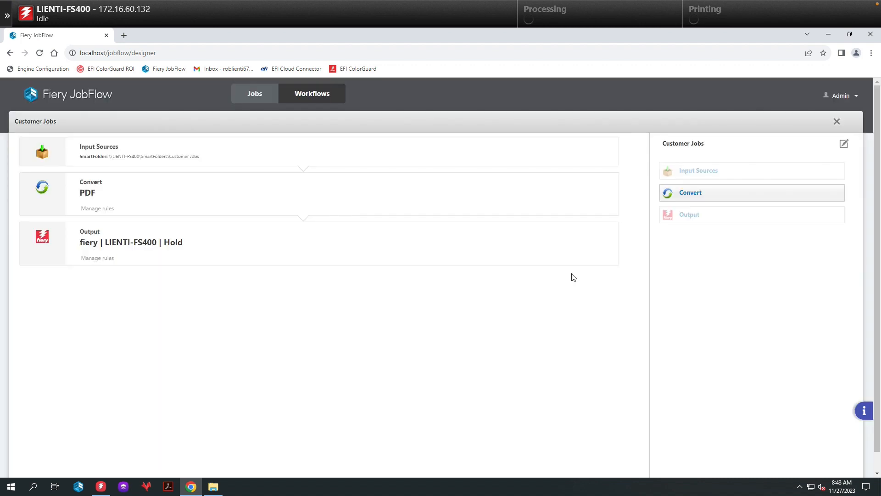
mouse_move(486, 148)
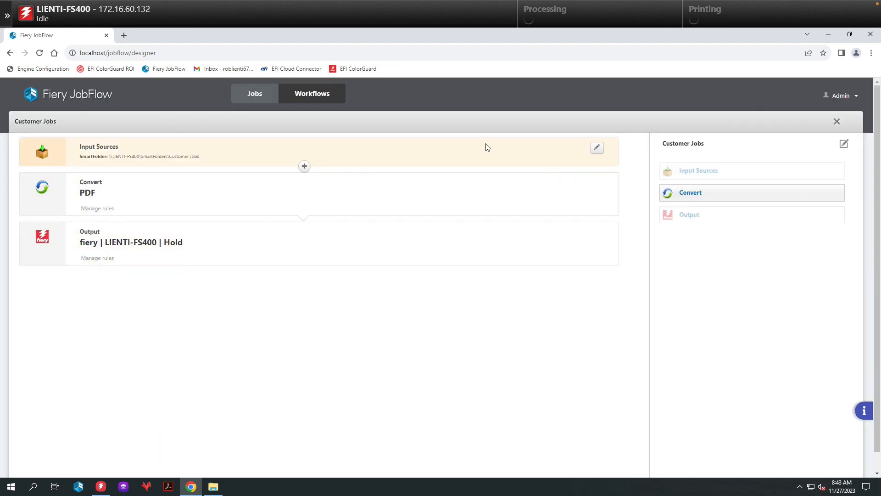
Enable Ticket Mapping set to Customer Jobs on the workflow's Input Sources and save
click(596, 148)
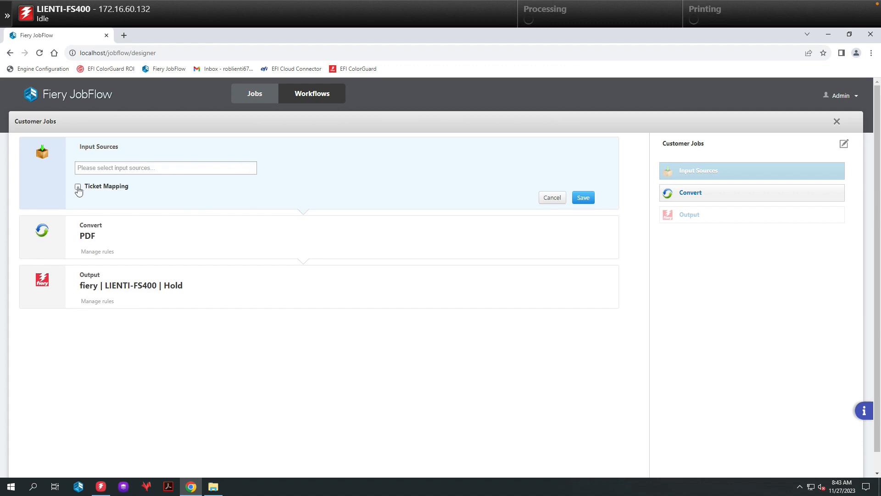
click(78, 186)
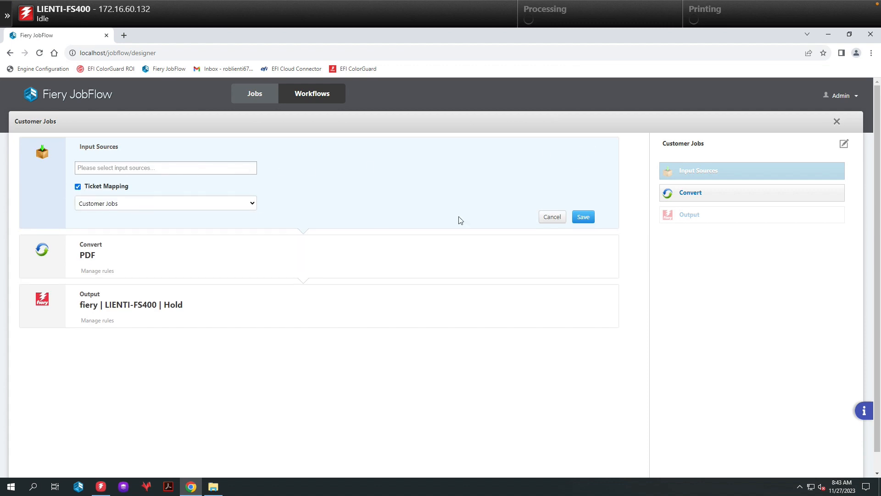
mouse_move(583, 217)
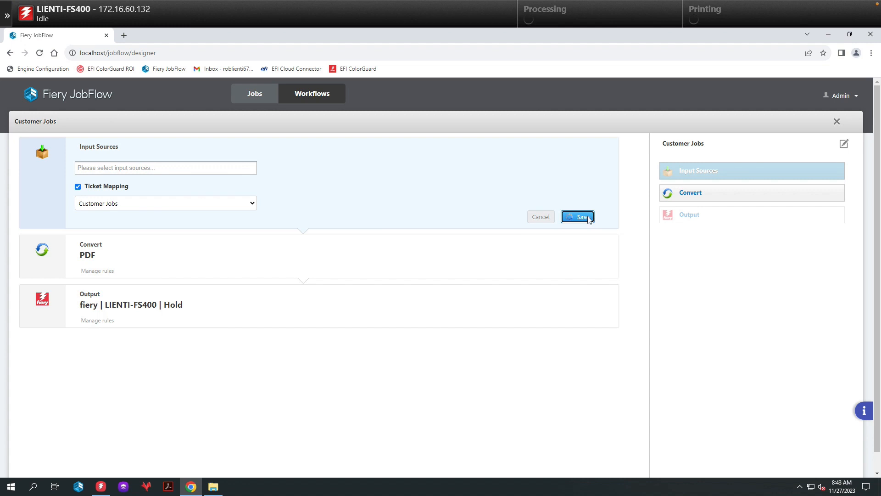
click(578, 217)
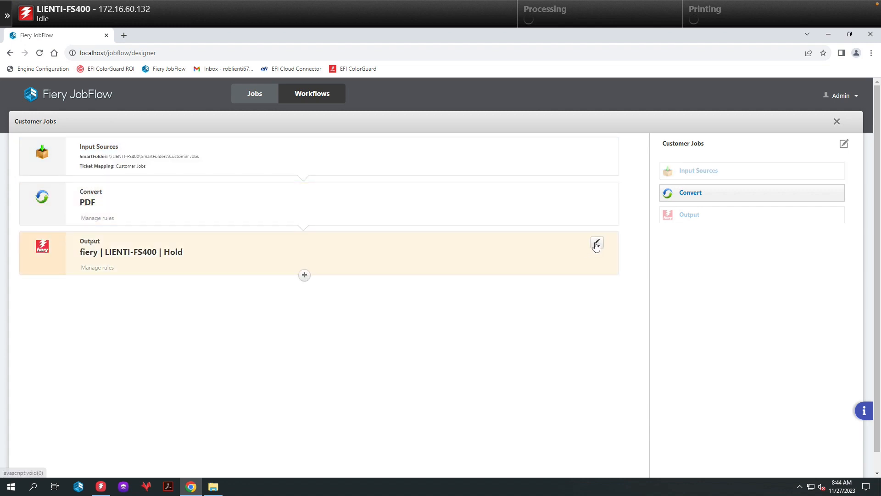
Save the workflow's Output step with the Process and Hold action
click(595, 245)
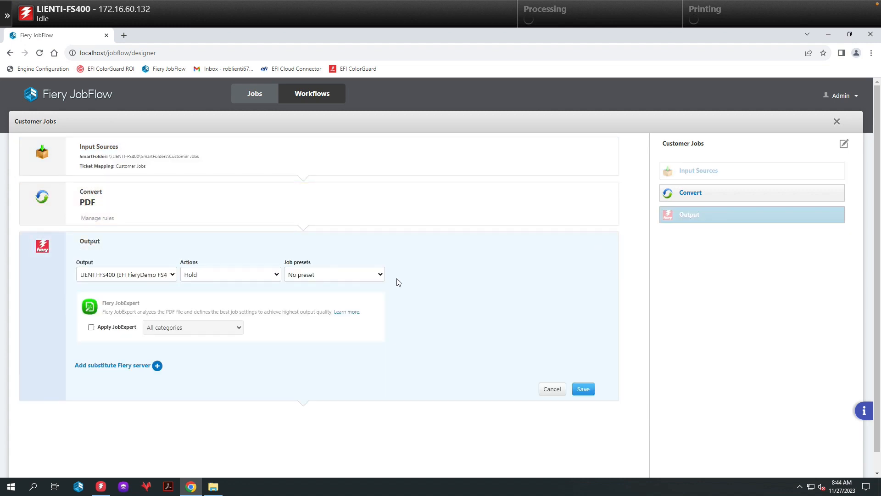
click(230, 275)
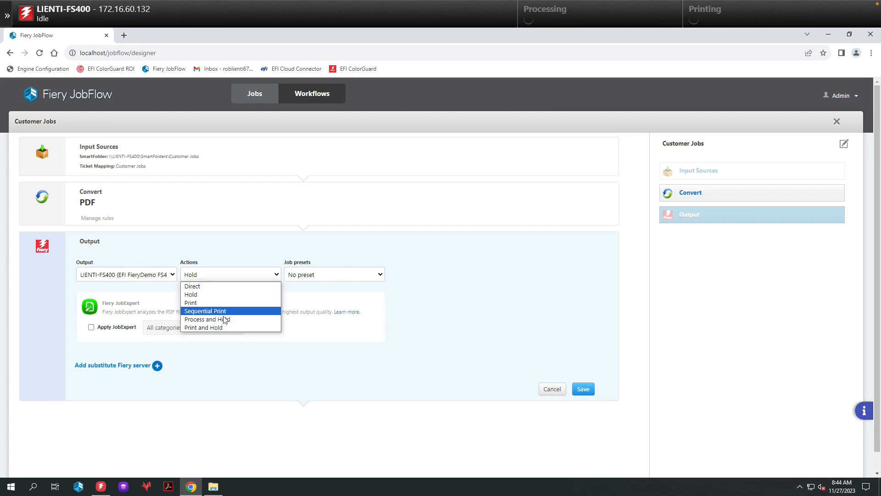
click(206, 320)
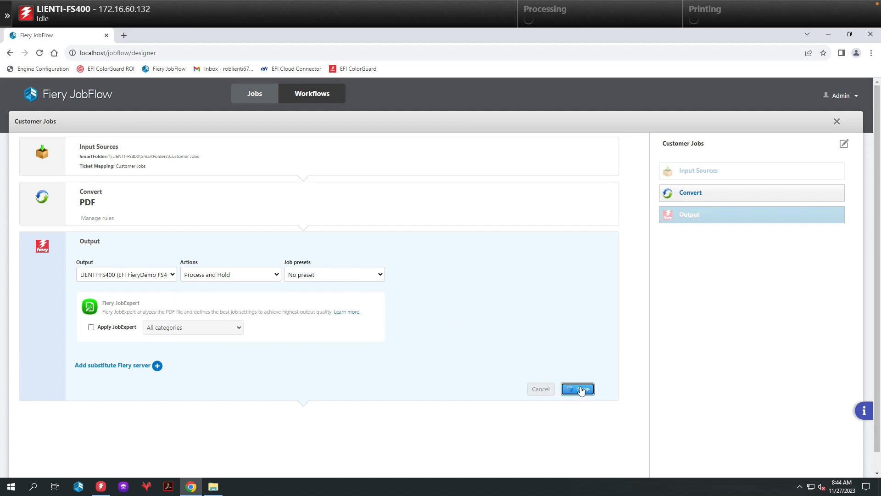
click(577, 389)
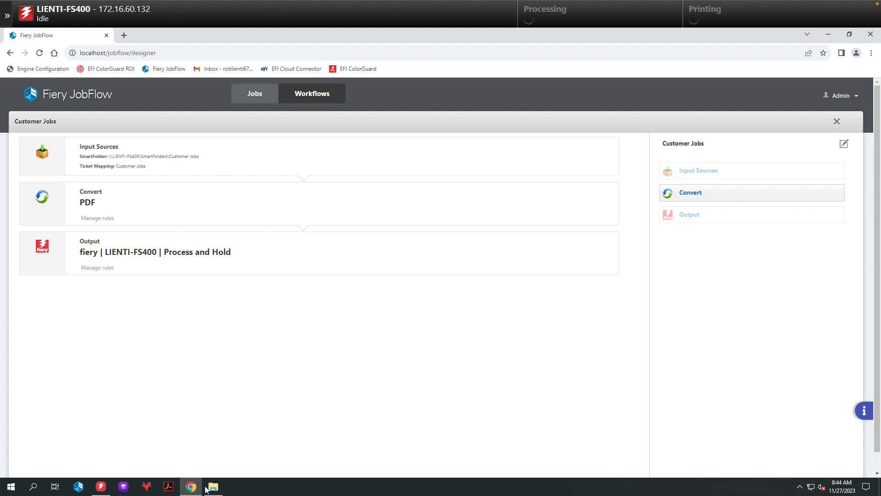
click(212, 485)
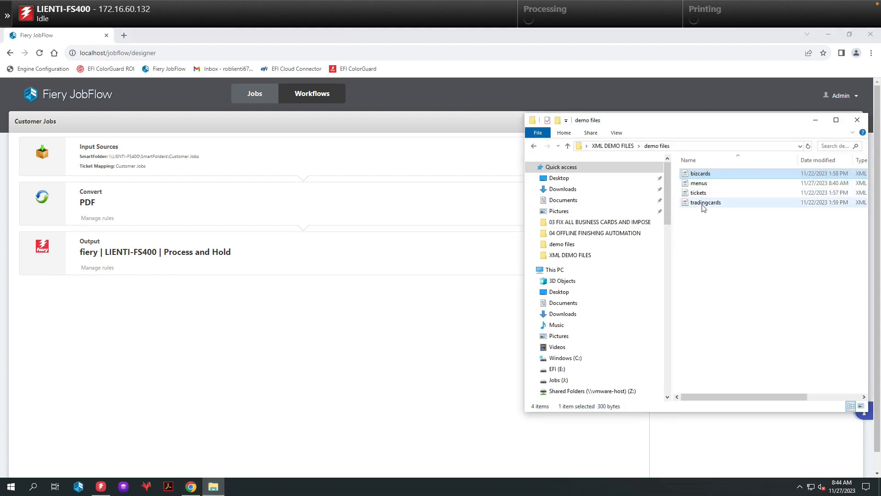
Select all four demo XML files for upload and switch to the Jobs list
key(ctrl+a)
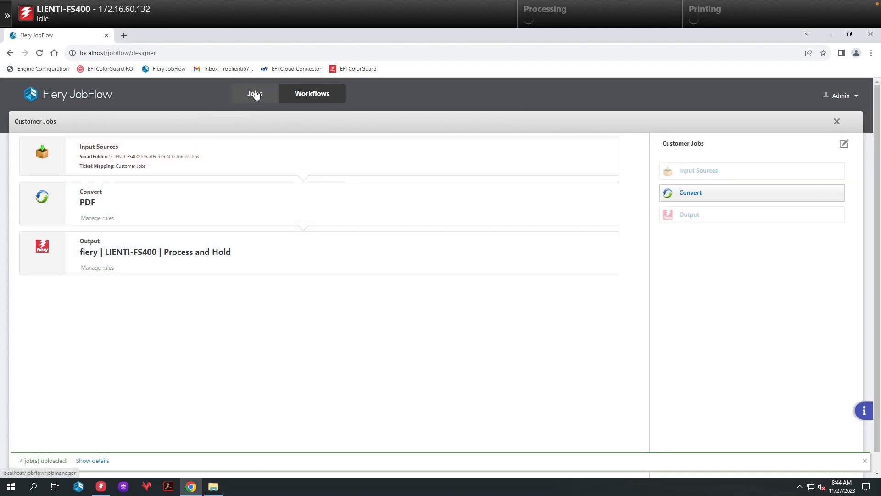
click(255, 93)
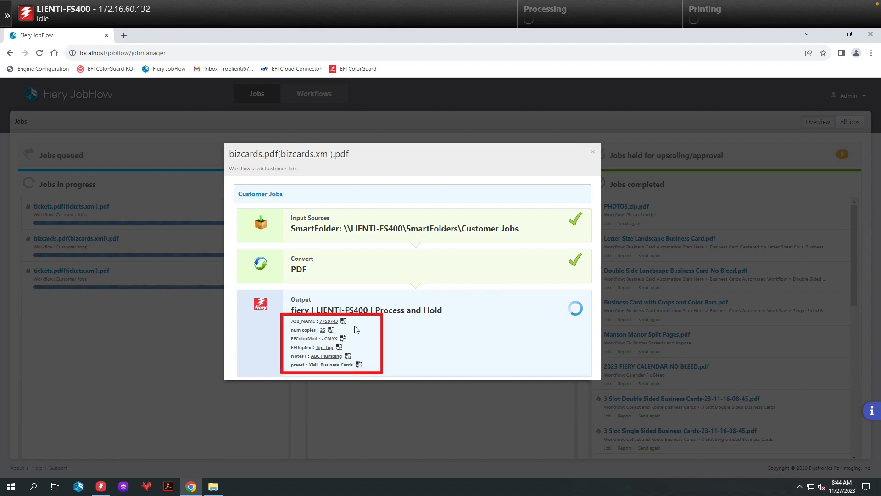
mouse_move(365, 353)
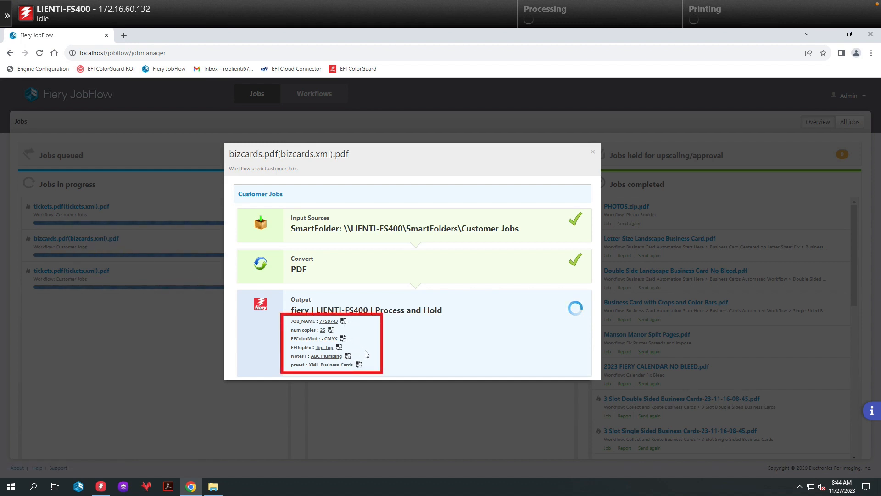
mouse_move(381, 374)
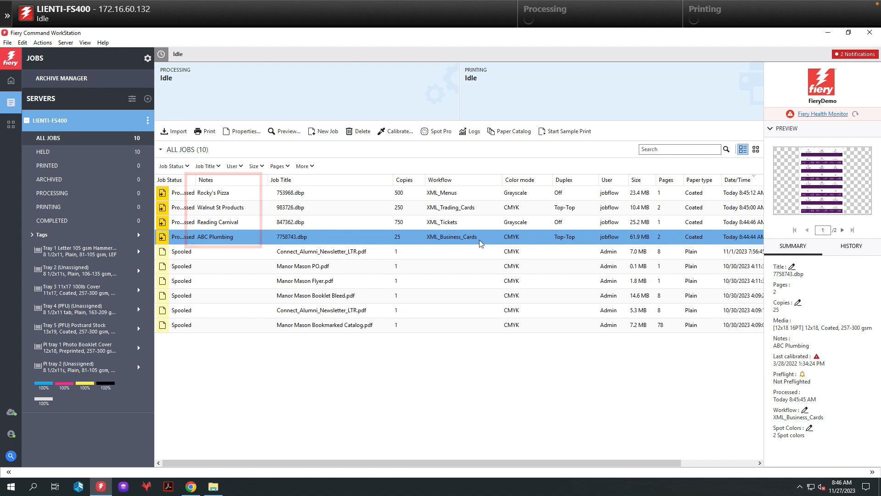
Select the four processed JobFlow jobs in Command WorkStation's All Jobs list
click(289, 180)
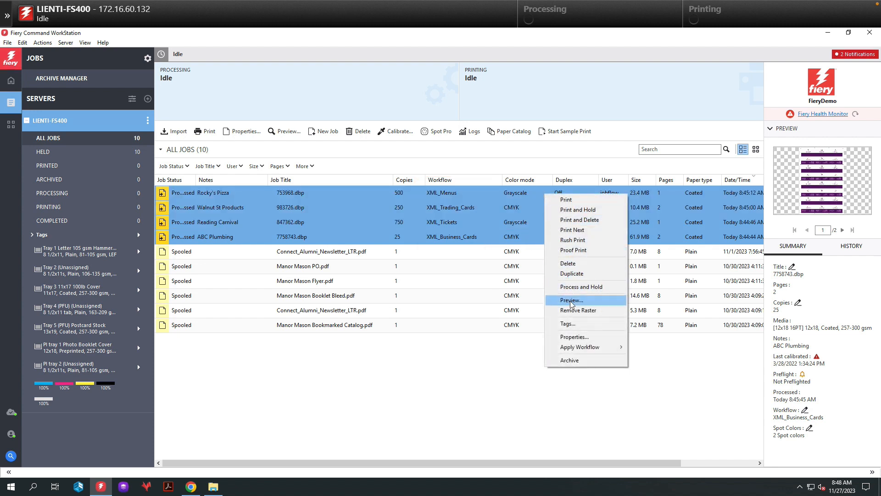
Preview the processed Rocky's Pizza menu and ABC Plumbing business card jobs
click(571, 299)
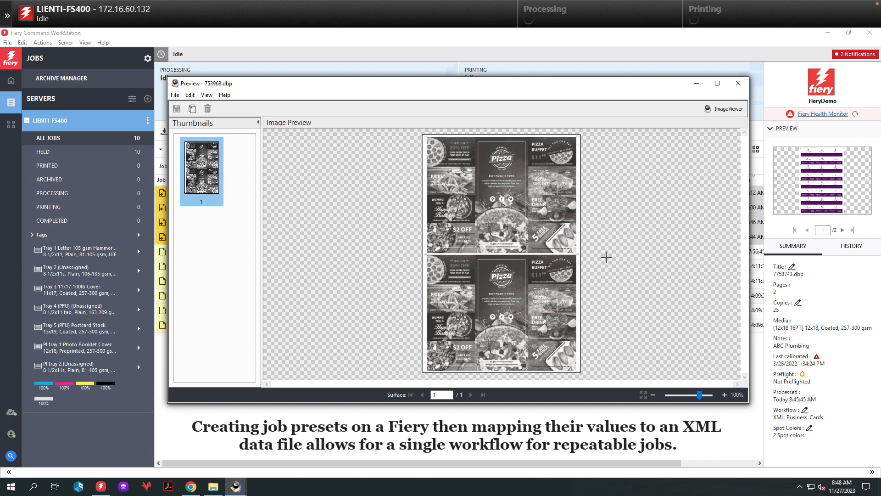
mouse_move(654, 158)
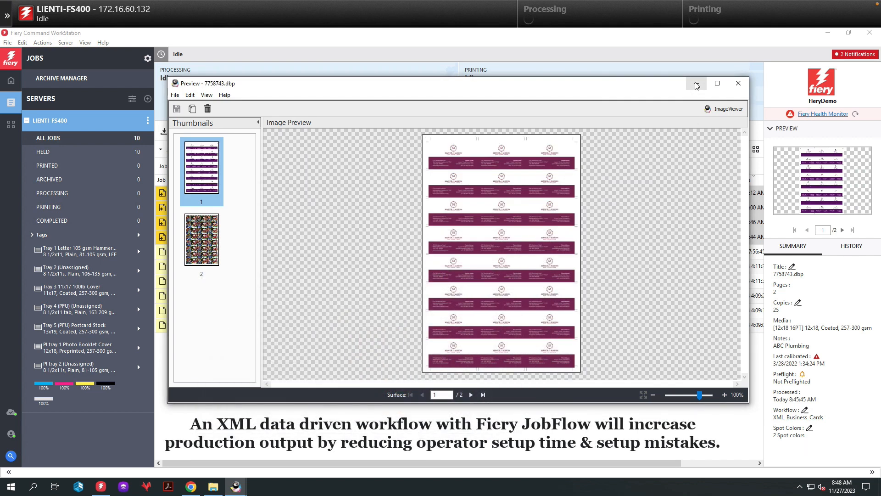
mouse_move(696, 83)
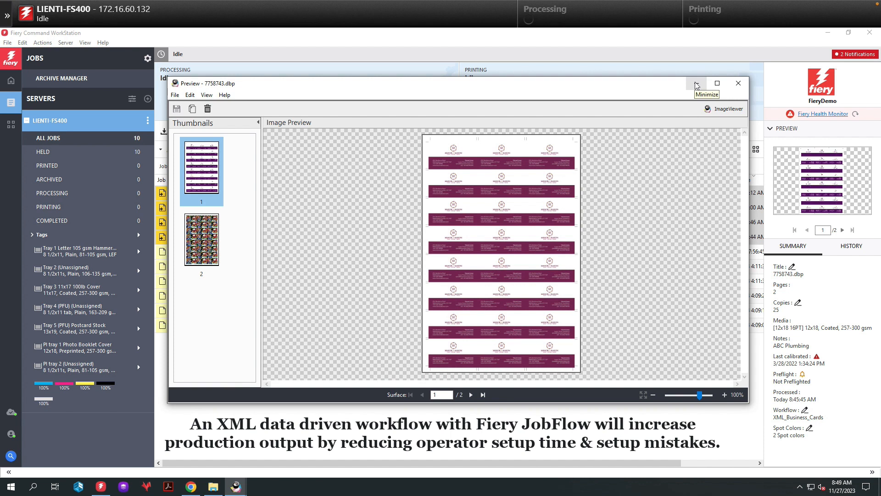